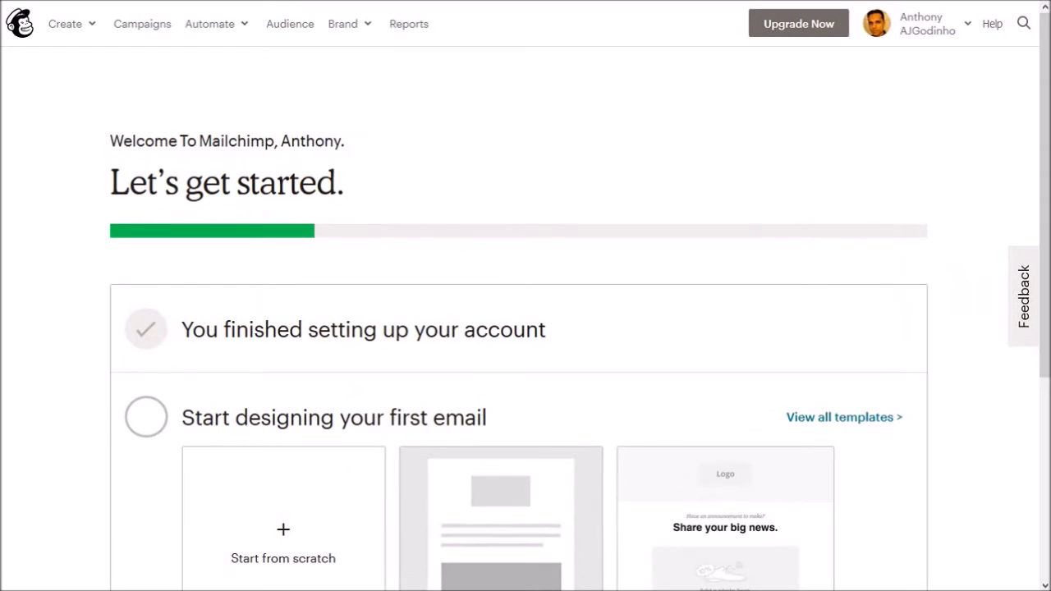
mouse_move(289, 23)
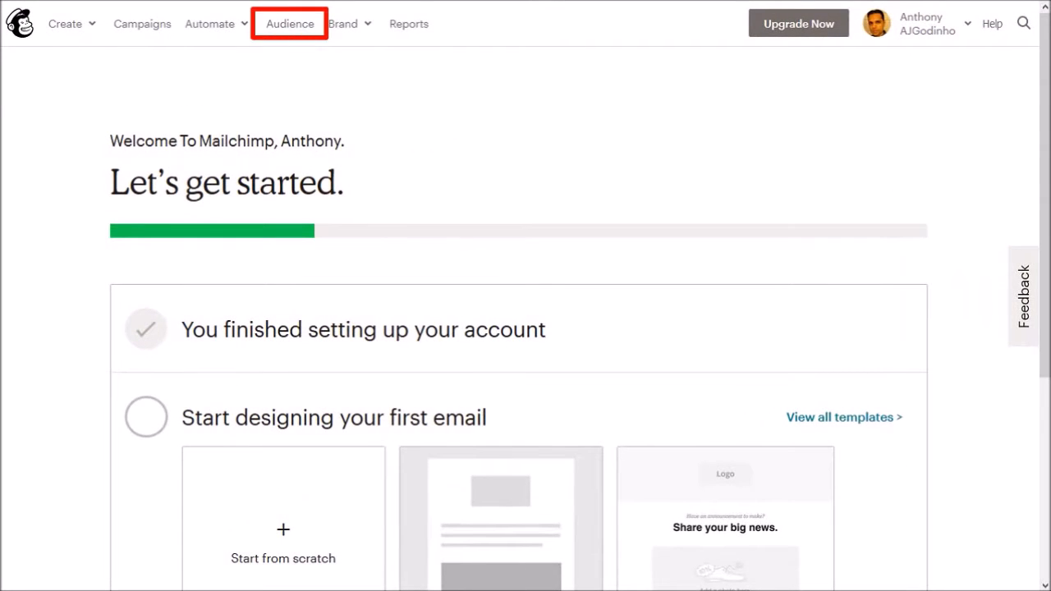
Go to the Audience overview for the AJGodinho audience
left_click(289, 23)
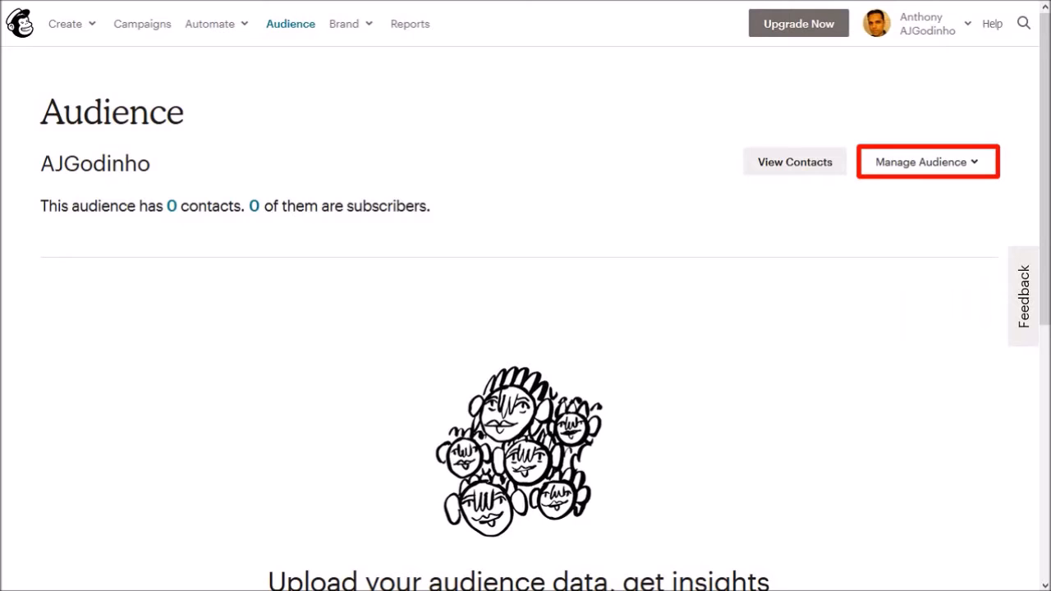
Navigate via Manage Audience > Manage contacts to the audience's Tags page
left_click(926, 161)
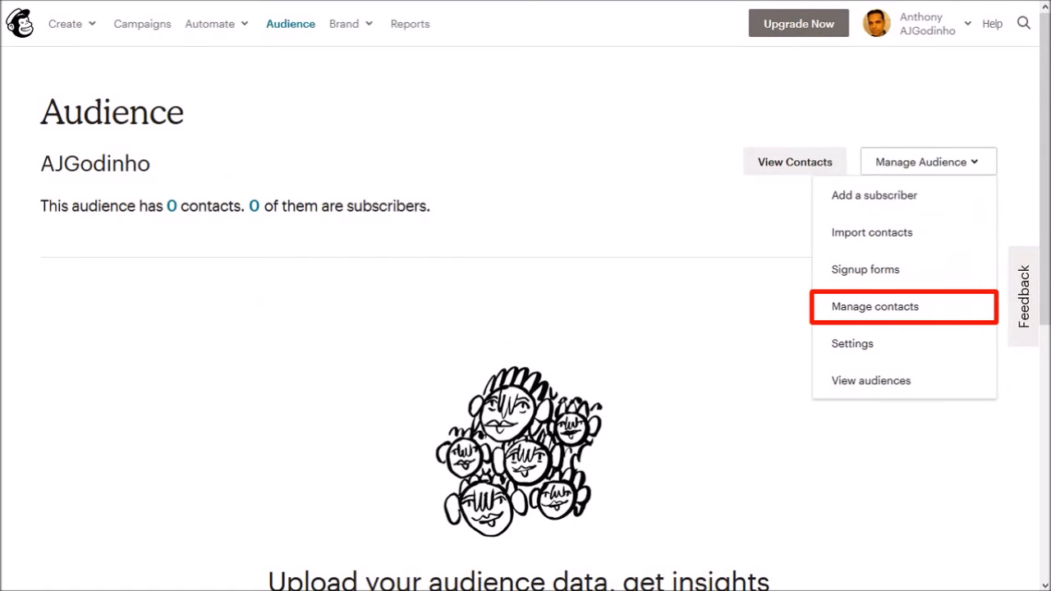
left_click(874, 308)
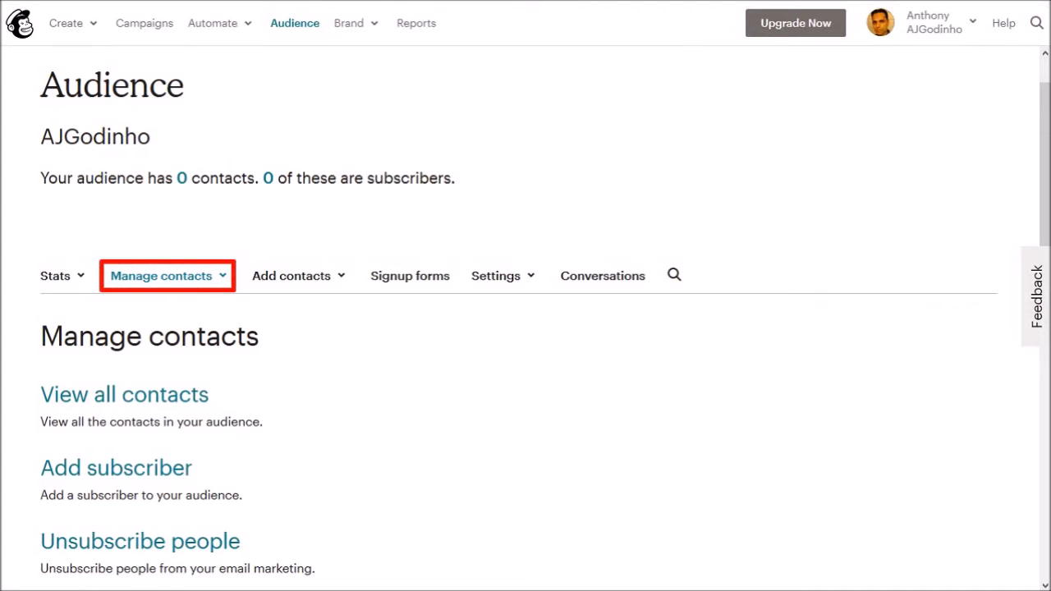
left_click(161, 276)
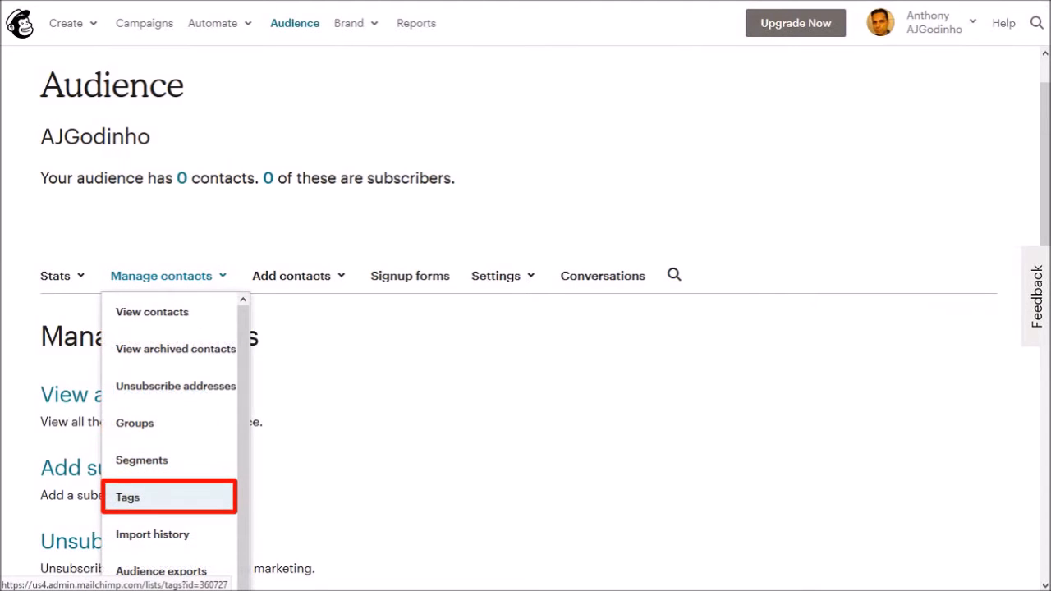
left_click(128, 496)
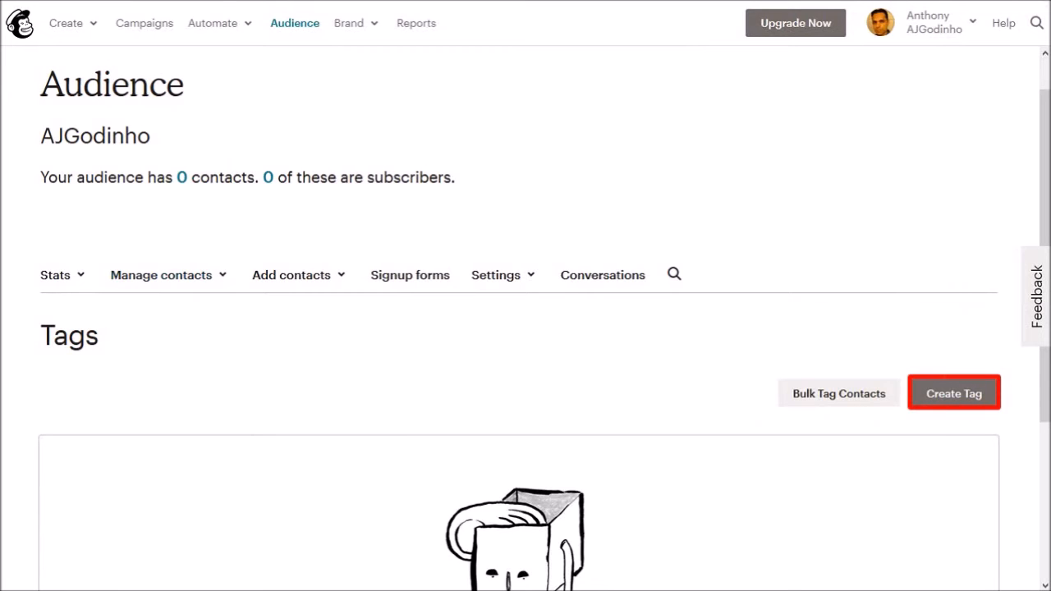
Create a new tag named CoachZippy and view it in the tags list
left_click(953, 392)
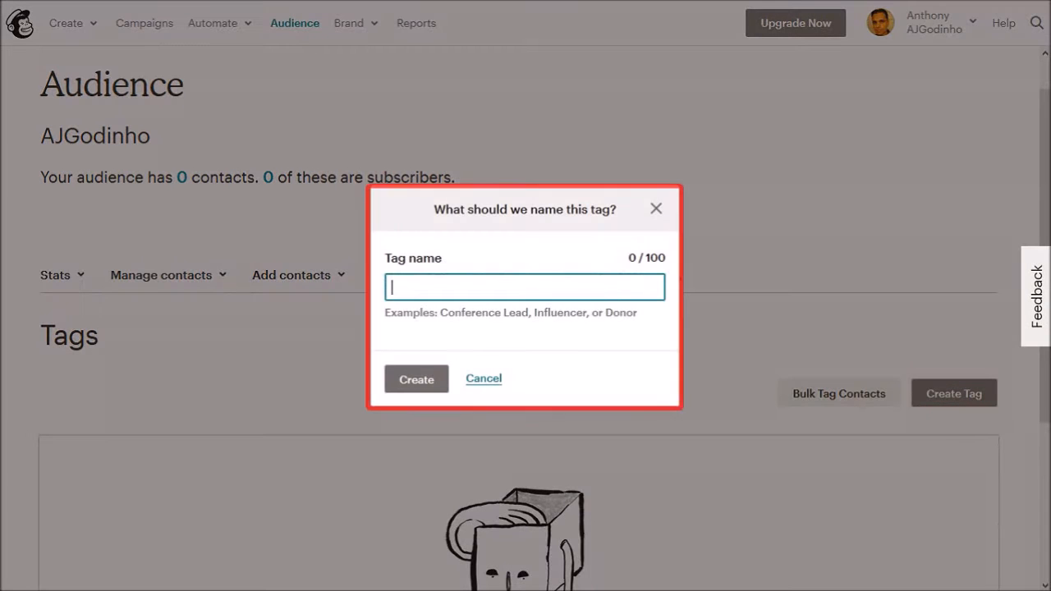
type("CoachZippy")
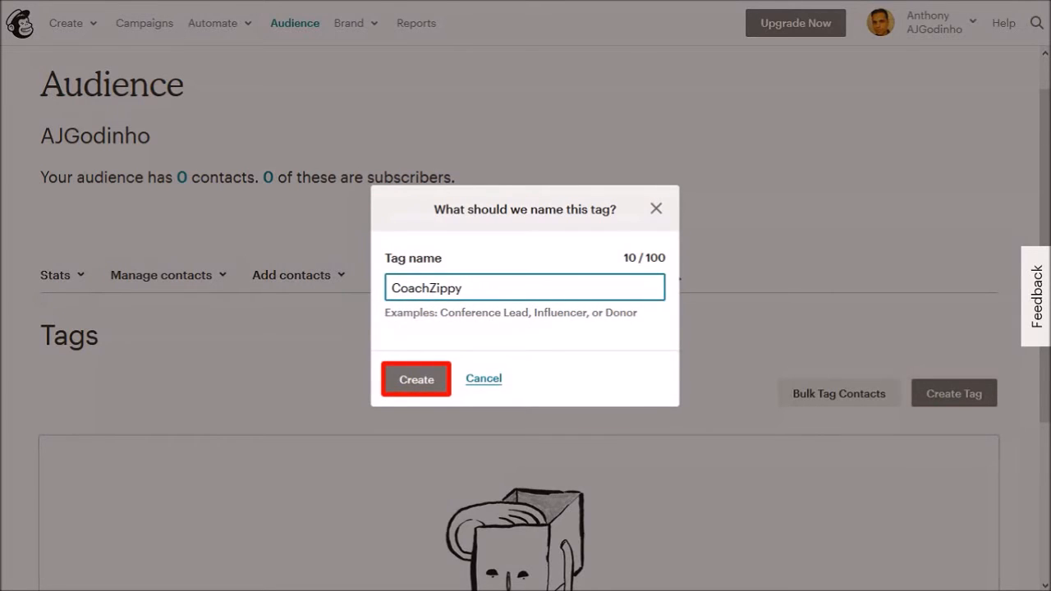
left_click(415, 378)
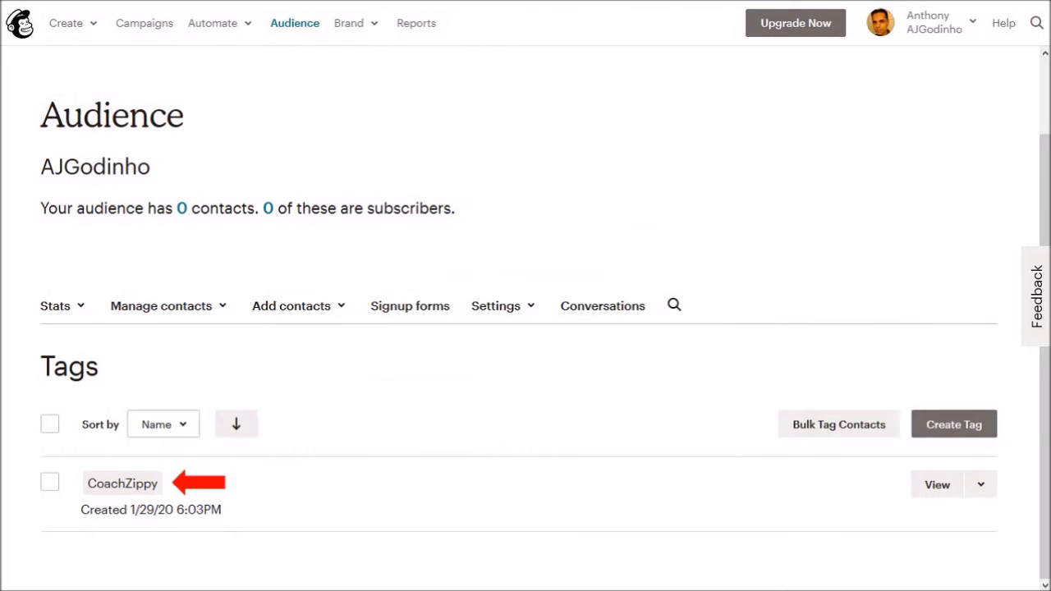
scroll("down", 3)
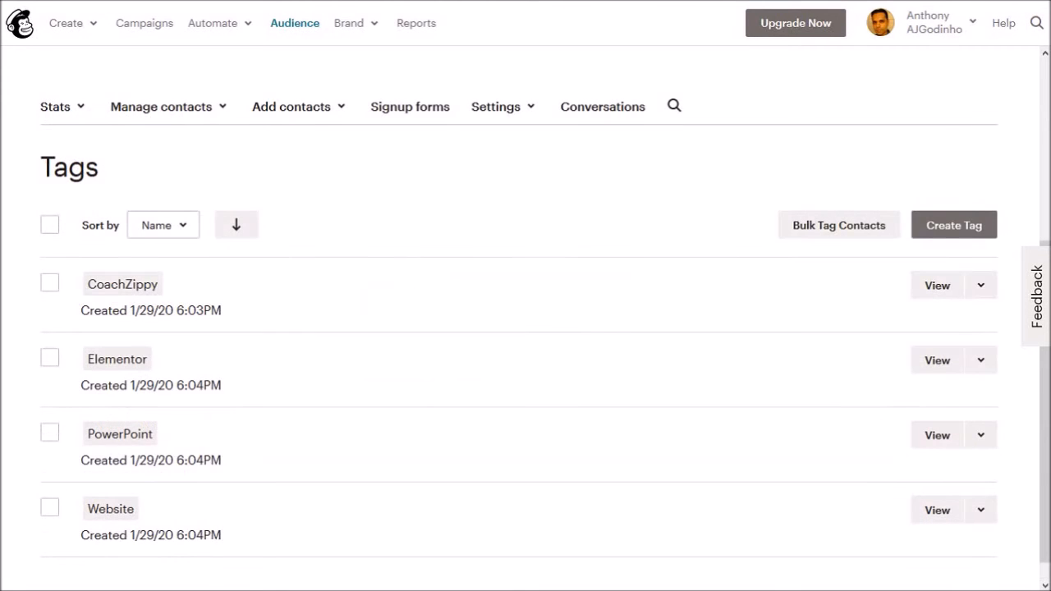